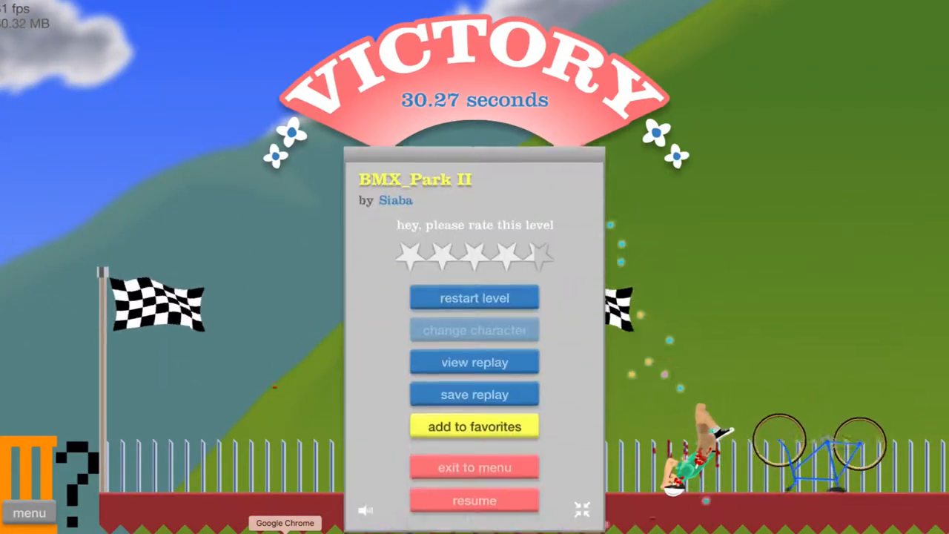
- Exit the BMX_Park II victory screen and launch the Obst. Course featured level
{"action": "left_click", "coordinate": [474, 467]}
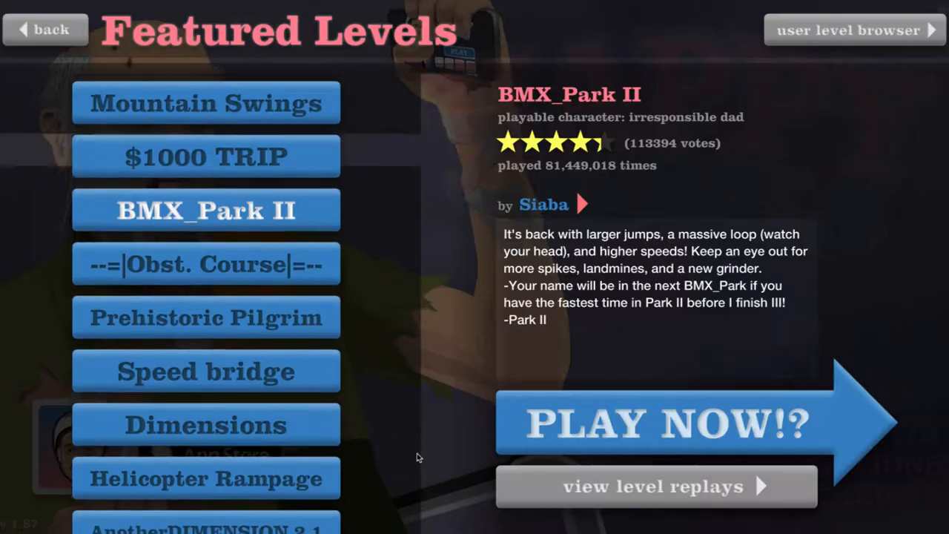
{"action": "left_click", "coordinate": [205, 263]}
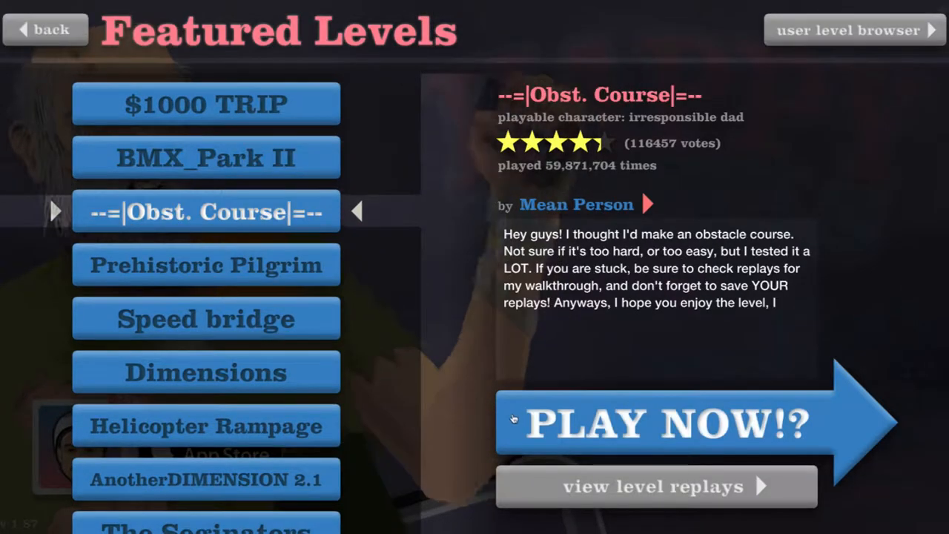
{"action": "left_click", "coordinate": [659, 422]}
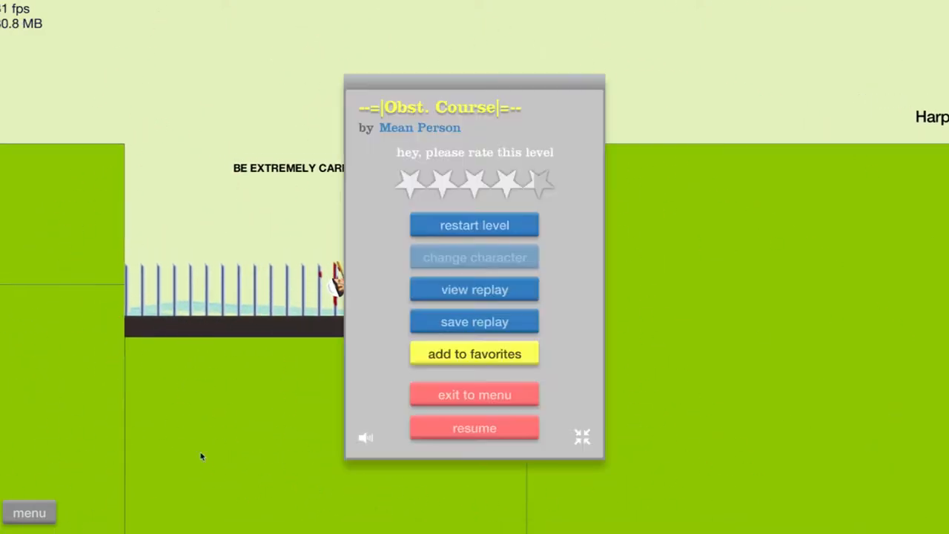
- Play Helicopter Rampage through to a 30.70-second victory, then return to Featured Levels
{"action": "left_click", "coordinate": [474, 225]}
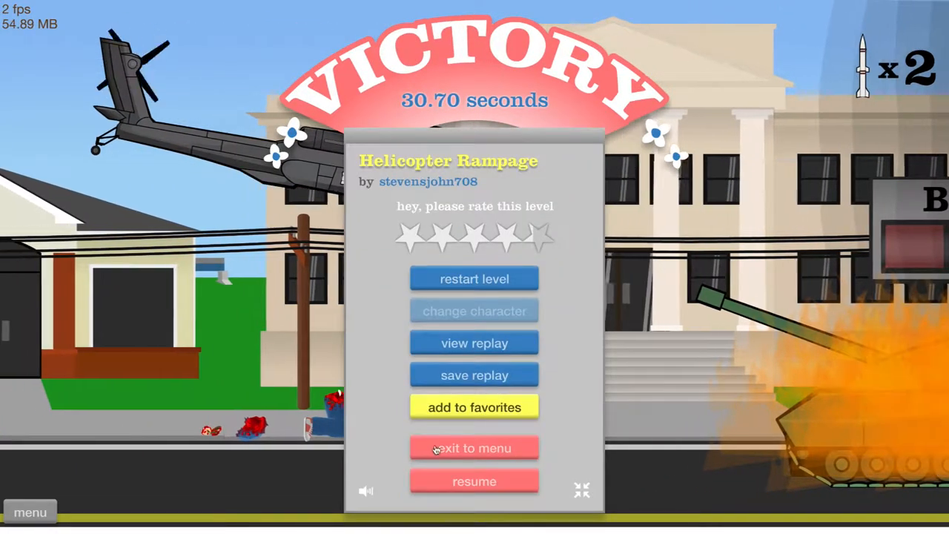
{"action": "left_click", "coordinate": [474, 448]}
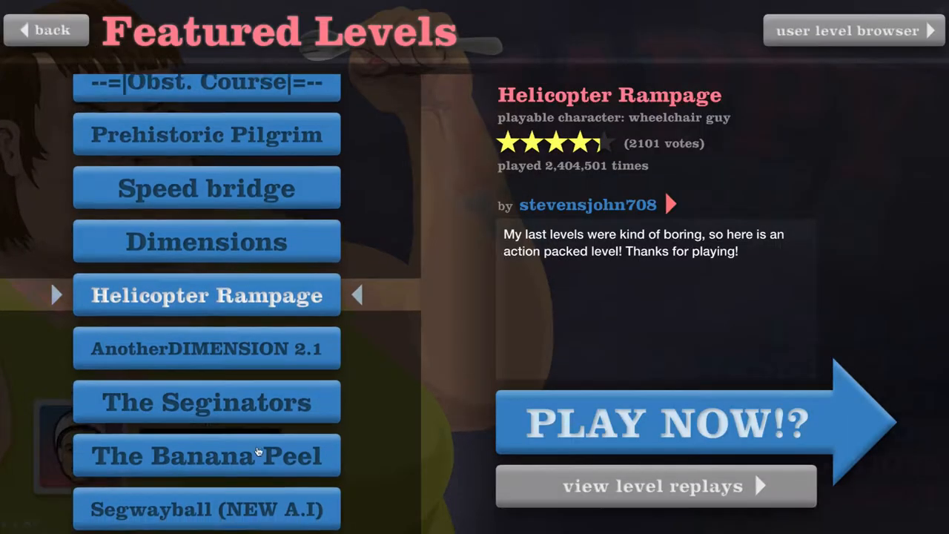
- Scroll the Featured Levels list to 3D OBST. COURSE by Kreftus and start it
{"action": "scroll", "scroll_direction": "down", "scroll_amount": 3}
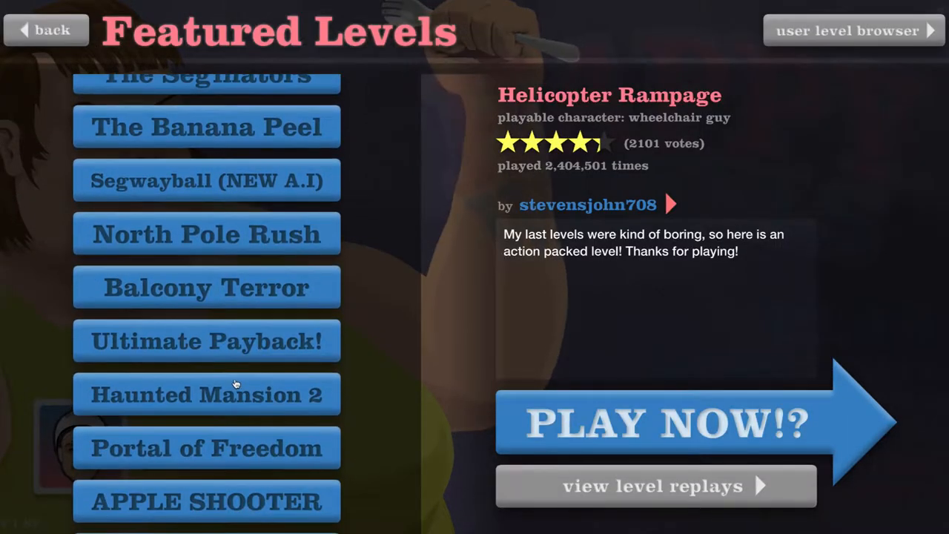
{"action": "scroll", "scroll_direction": "down", "scroll_amount": 3}
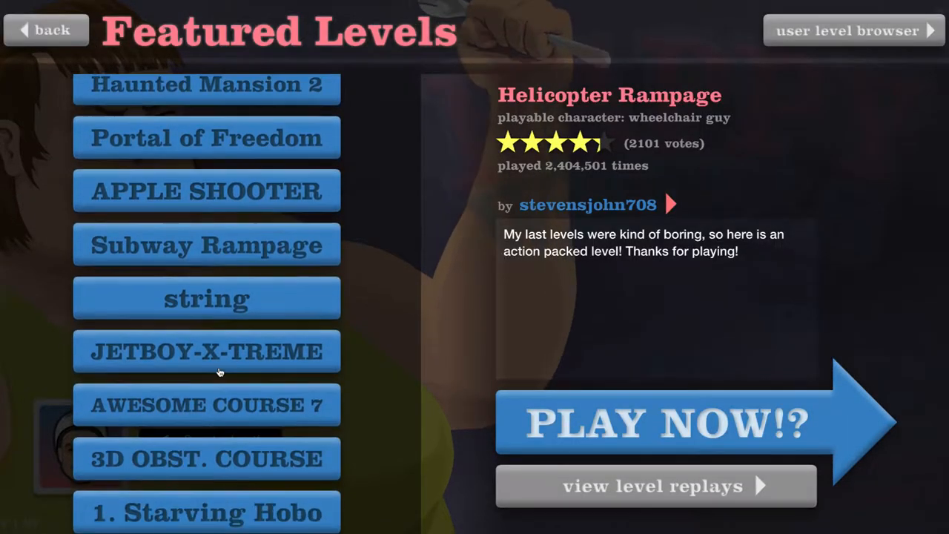
{"action": "scroll", "scroll_direction": "down", "scroll_amount": 3}
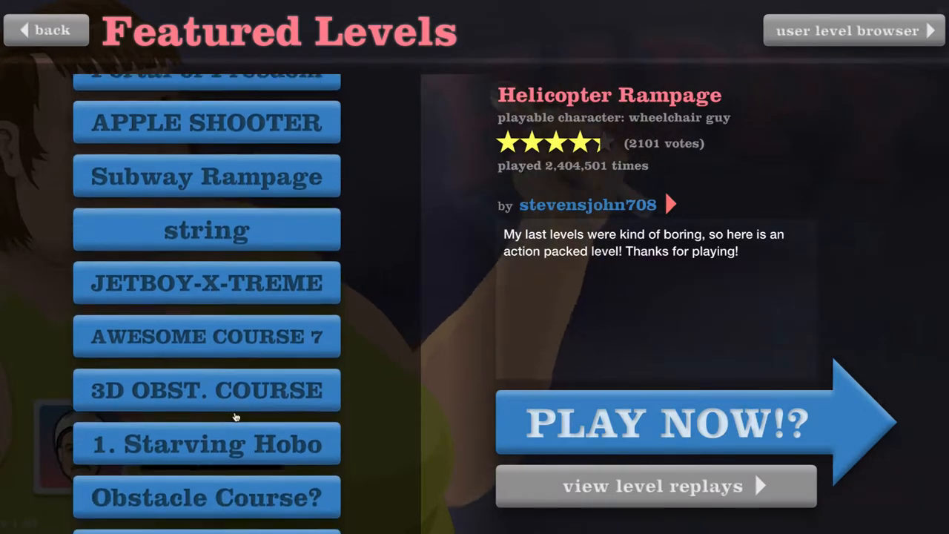
{"action": "scroll", "scroll_direction": "down", "scroll_amount": 3}
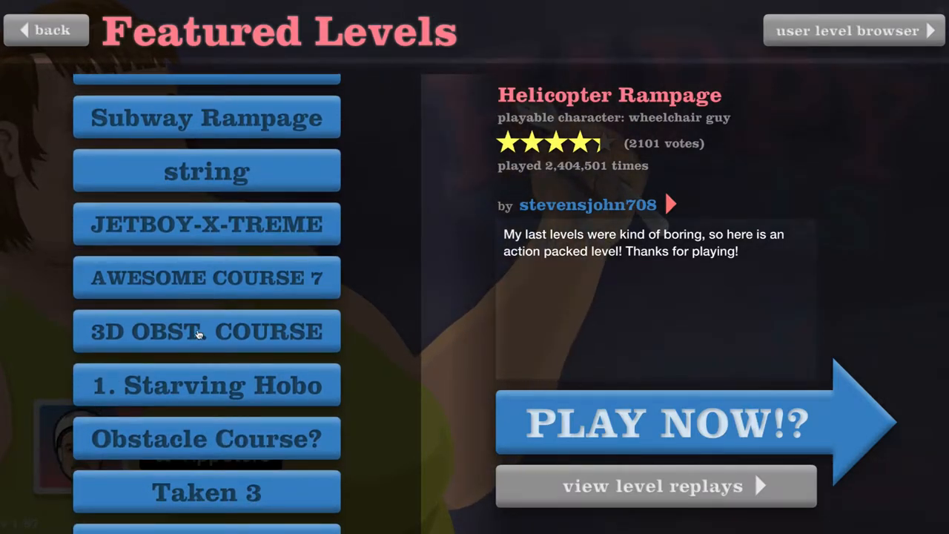
{"action": "left_click", "coordinate": [207, 331]}
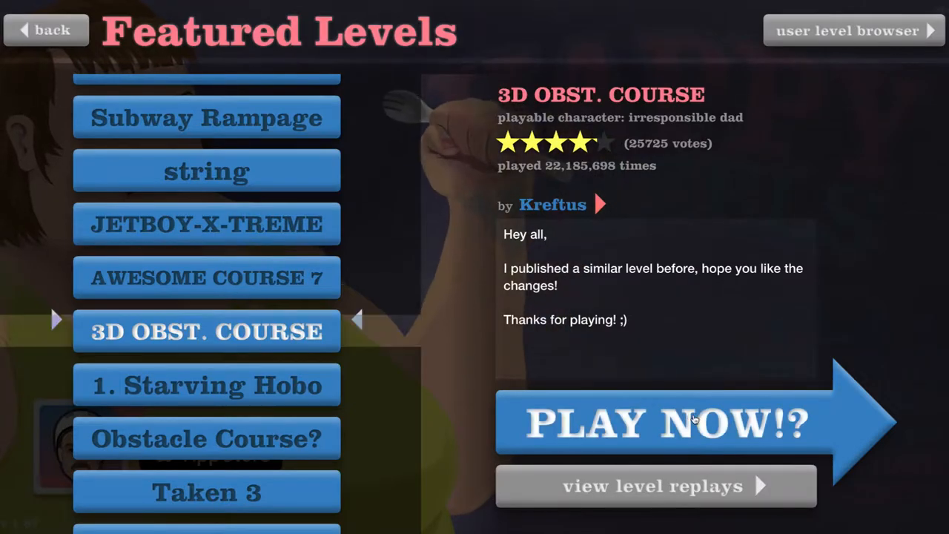
{"action": "left_click", "coordinate": [664, 423]}
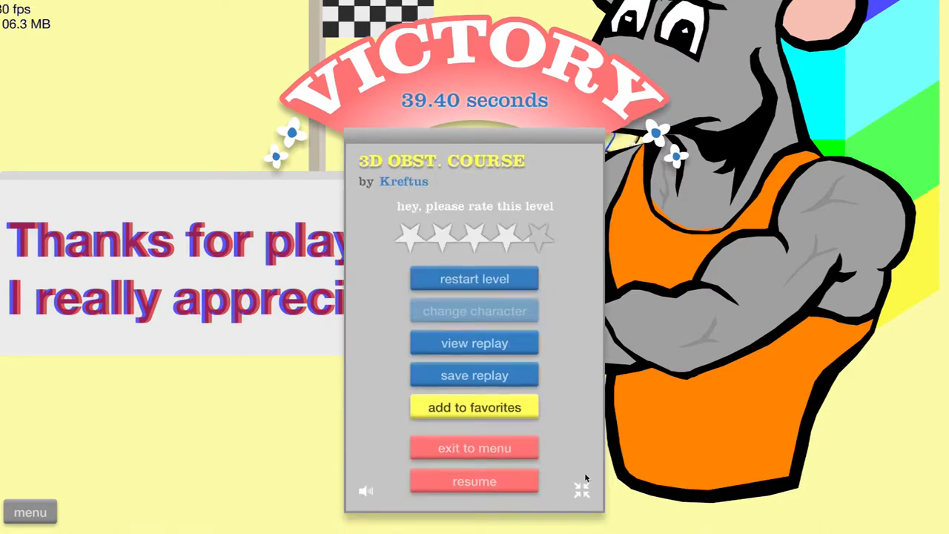
- Leave the victory screen and launch The Hotel by jongen from Featured Levels
{"action": "left_click", "coordinate": [474, 447]}
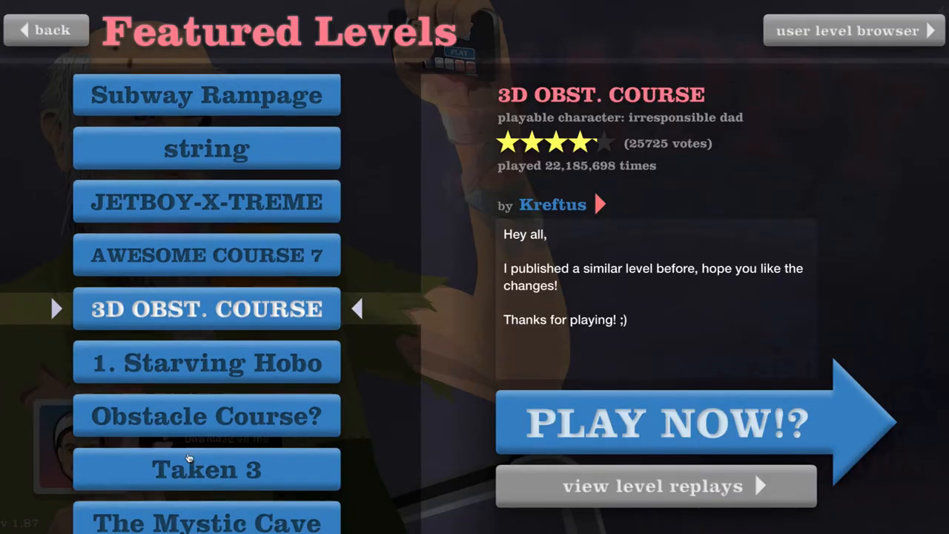
{"action": "scroll", "scroll_direction": "down", "scroll_amount": 3}
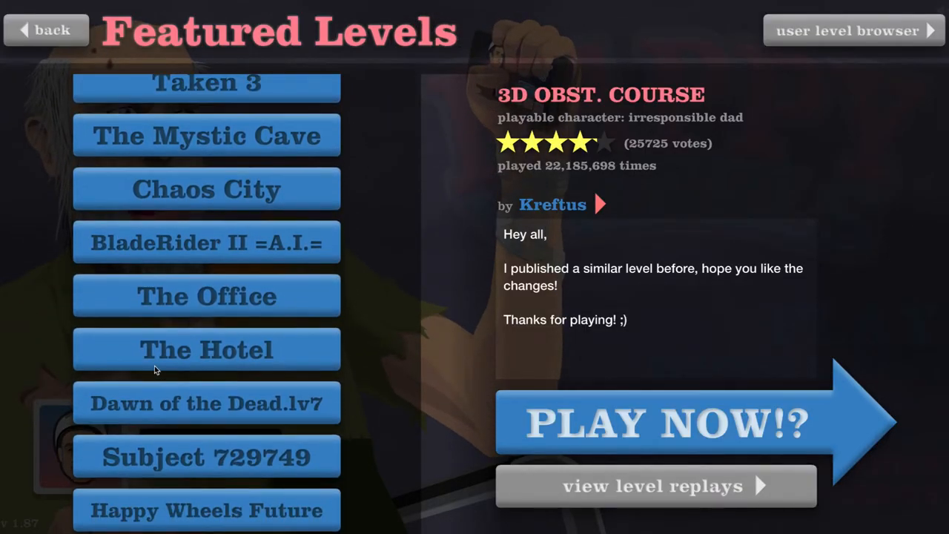
{"action": "left_click", "coordinate": [206, 350]}
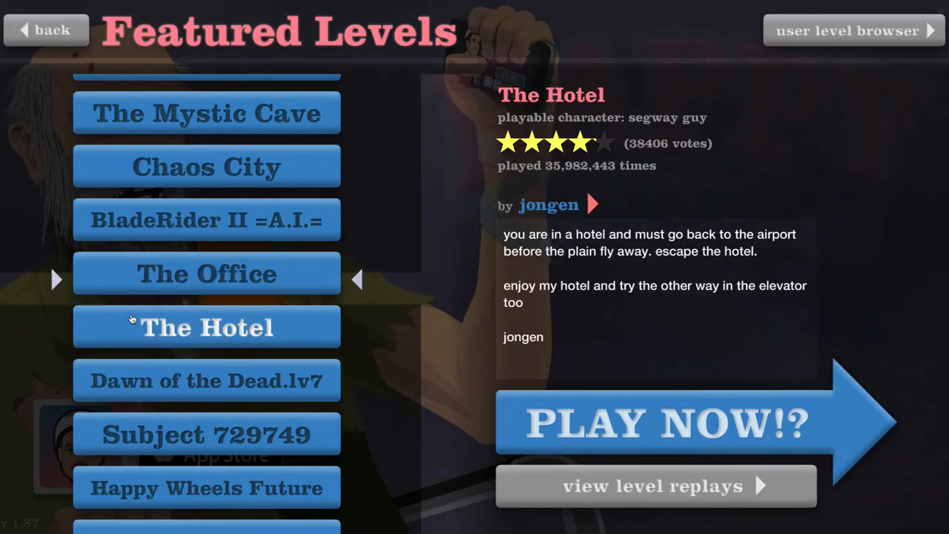
{"action": "left_click", "coordinate": [667, 422]}
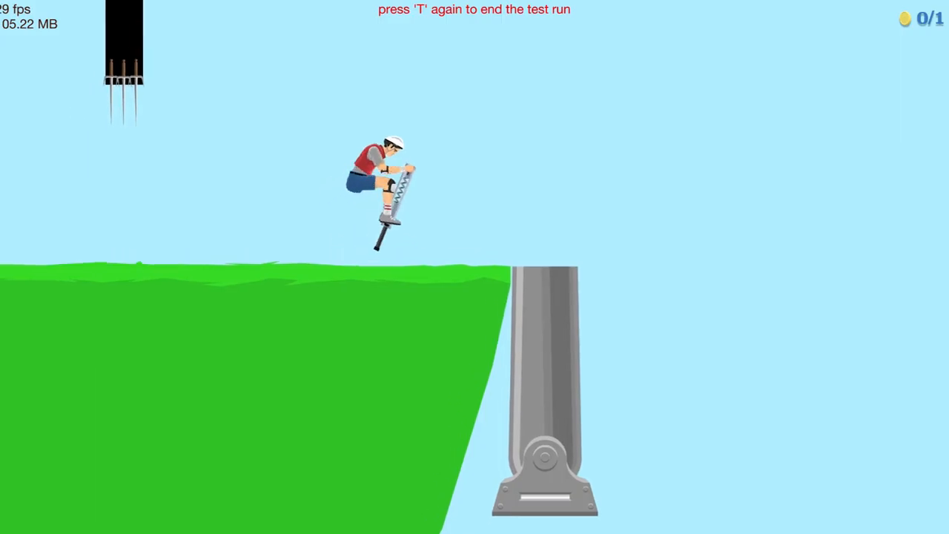